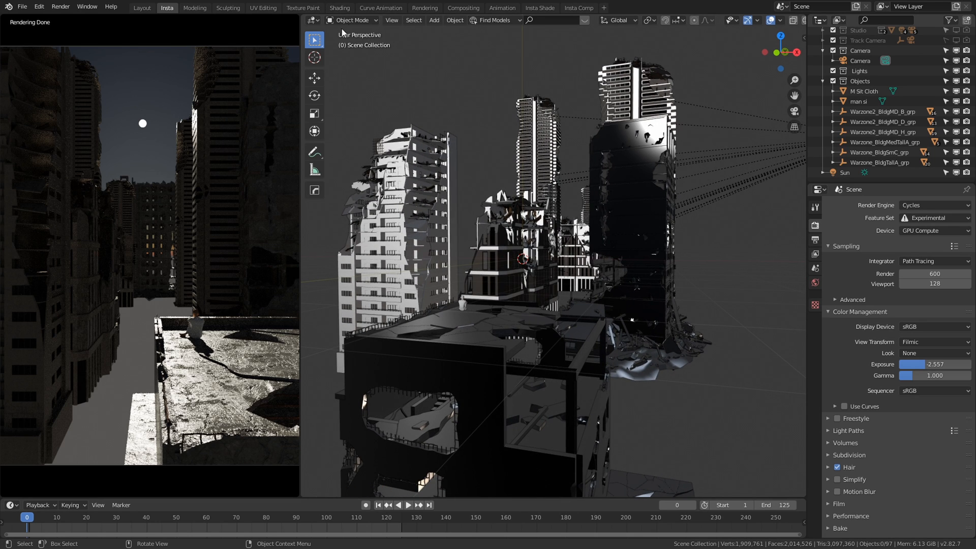
{"action": "mouse_move", "coordinate": [353, 32]}
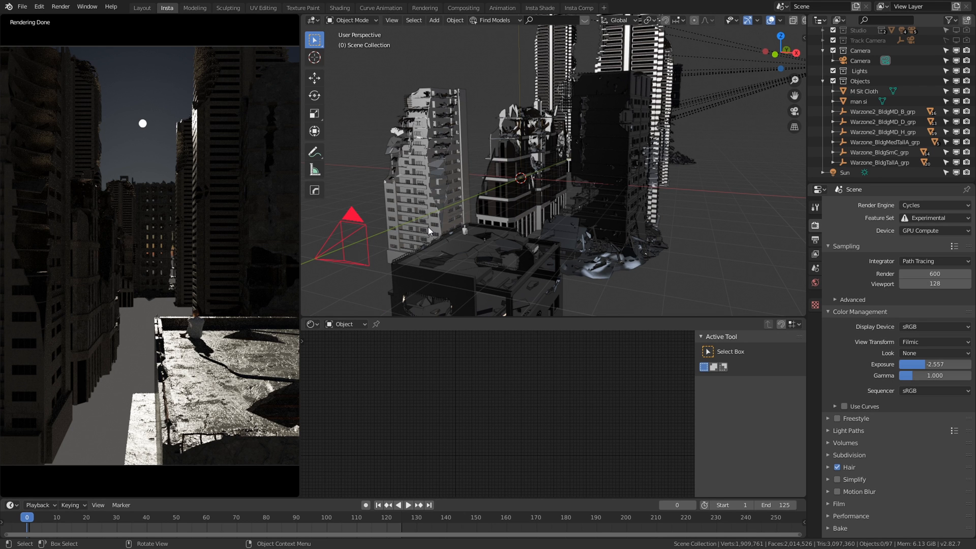
Bring up the Add menu's Mesh submenu listing the primitives.
{"action": "key", "text": "shift+a"}
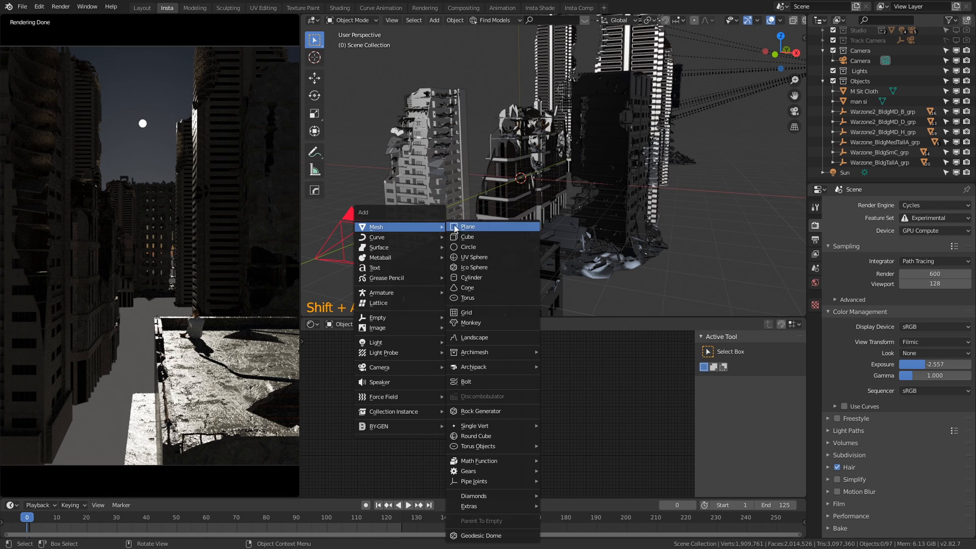
{"action": "mouse_move", "coordinate": [495, 237]}
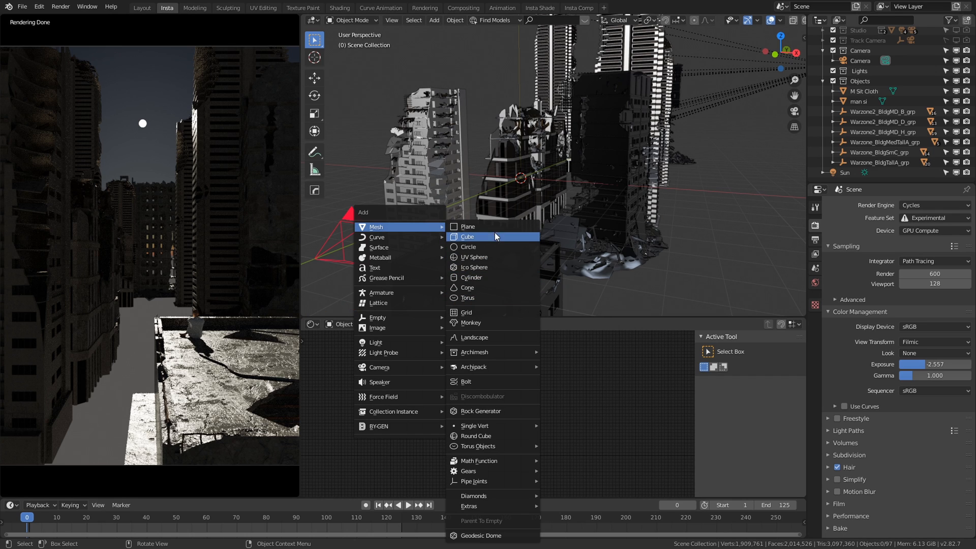
{"action": "mouse_move", "coordinate": [495, 226]}
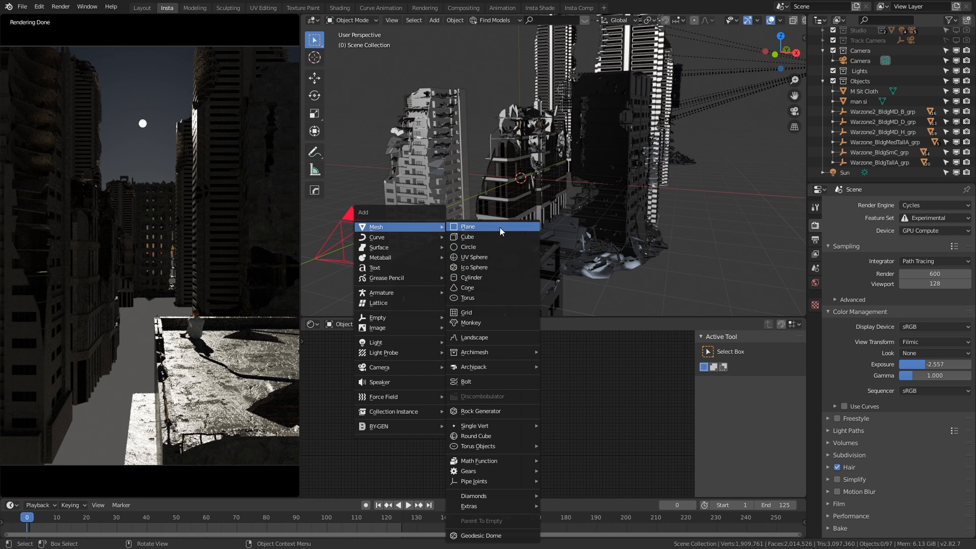
{"action": "mouse_move", "coordinate": [495, 242]}
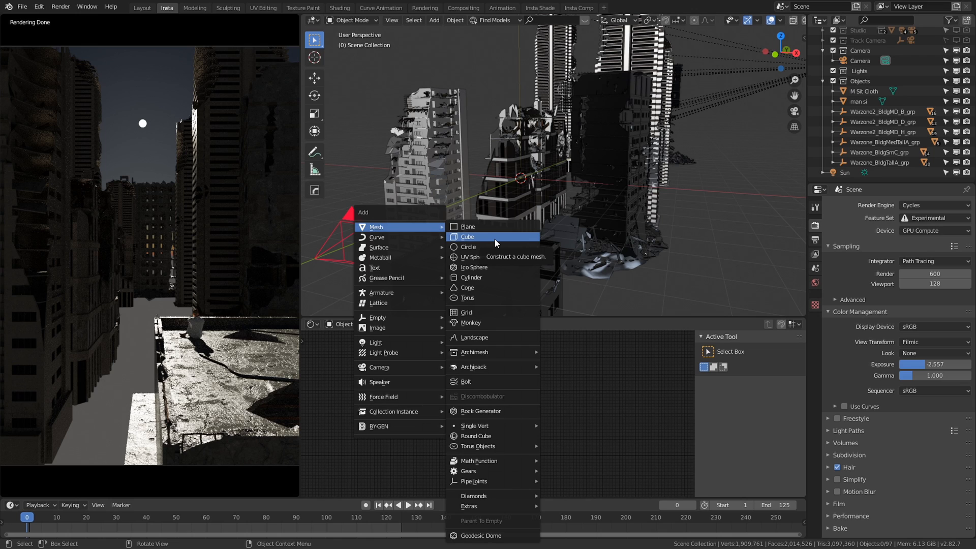
{"action": "mouse_move", "coordinate": [501, 243]}
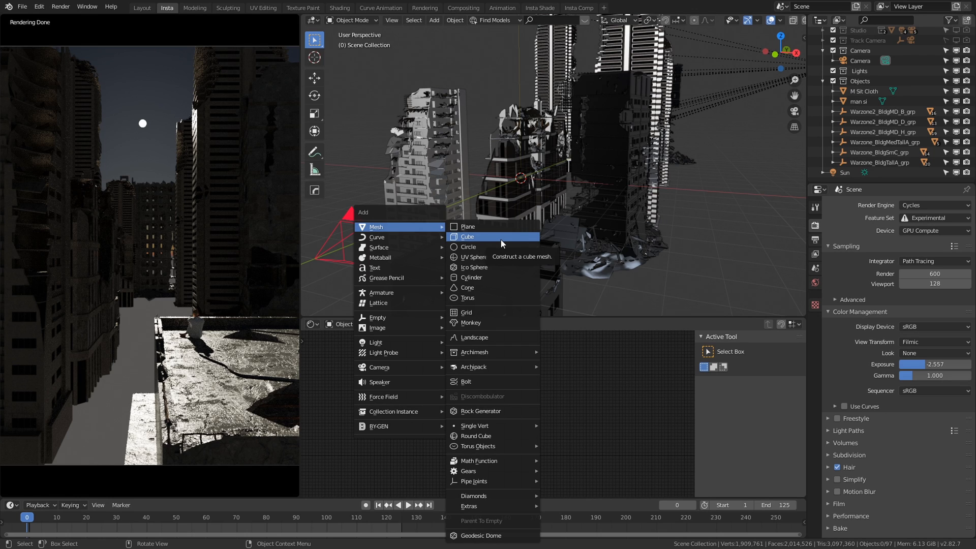
Add a cube, scale it into a wide flat box and raise it above the buildings.
{"action": "left_click", "coordinate": [467, 237]}
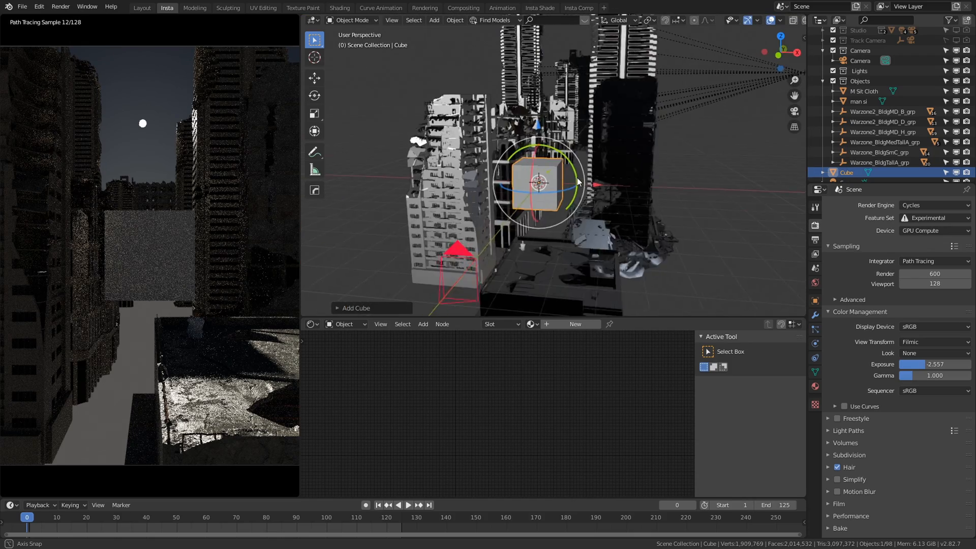
{"action": "scroll", "scroll_direction": "down", "scroll_amount": 3}
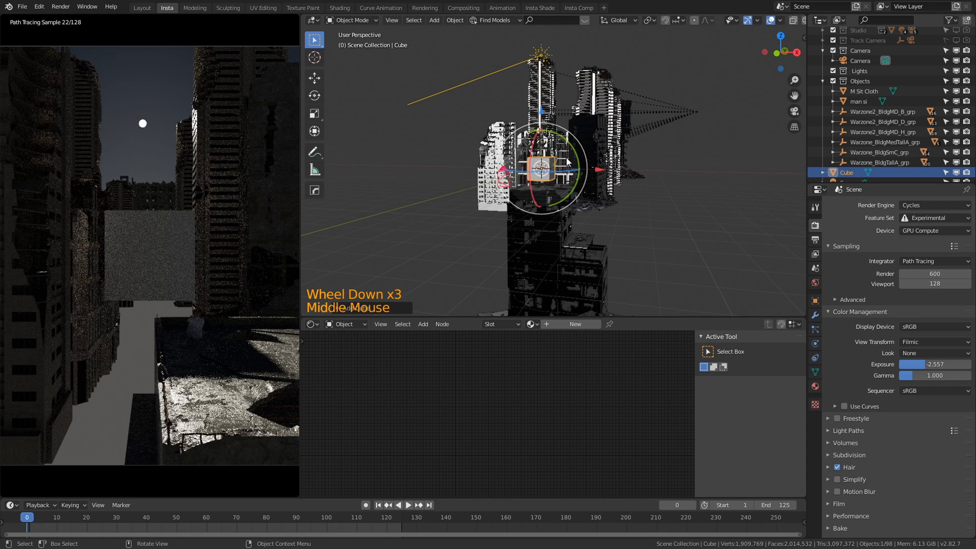
{"action": "key", "text": "s"}
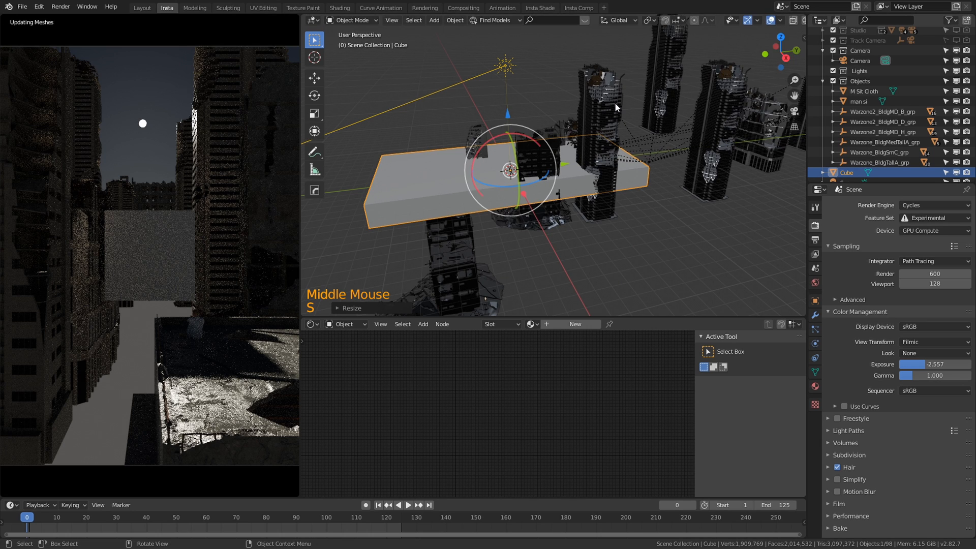
{"action": "key", "text": "z"}
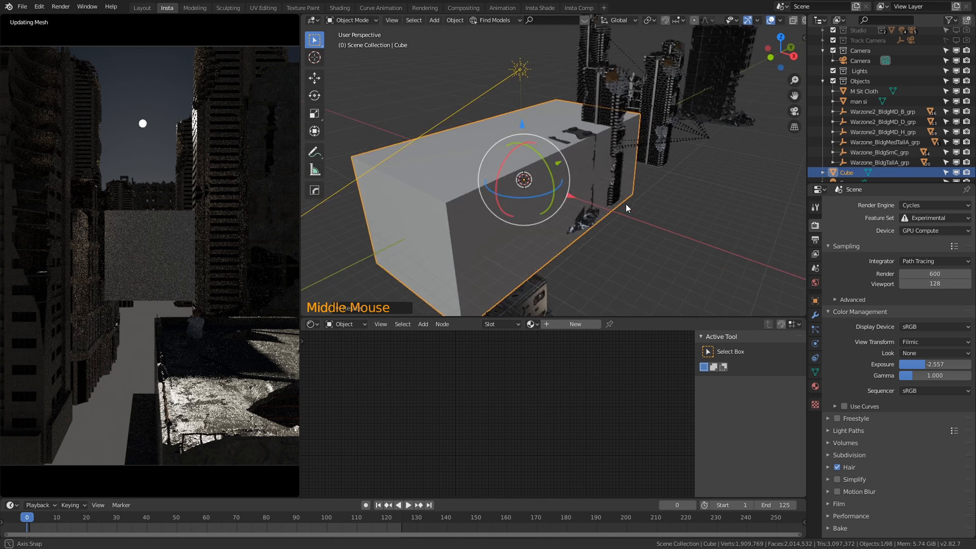
{"action": "key", "text": "g"}
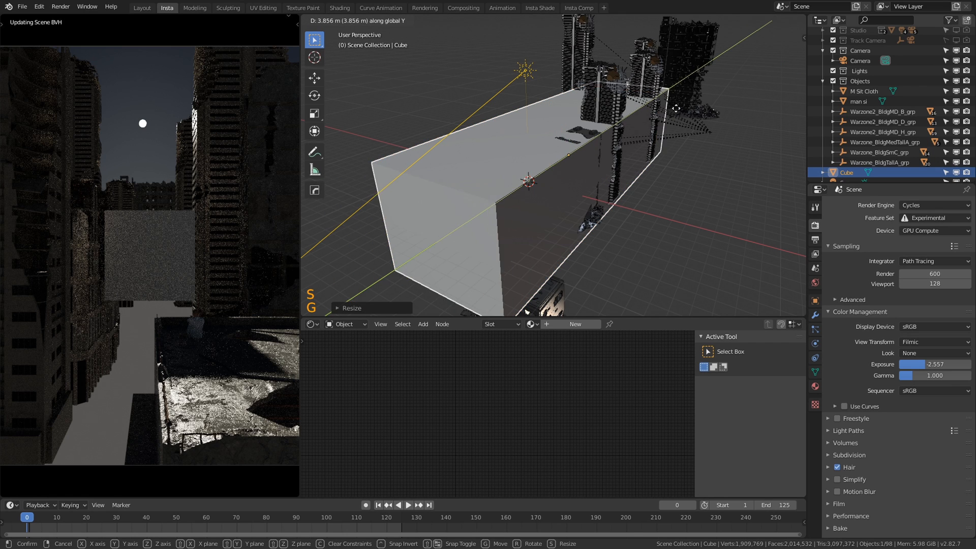
{"action": "mouse_move", "coordinate": [683, 94]}
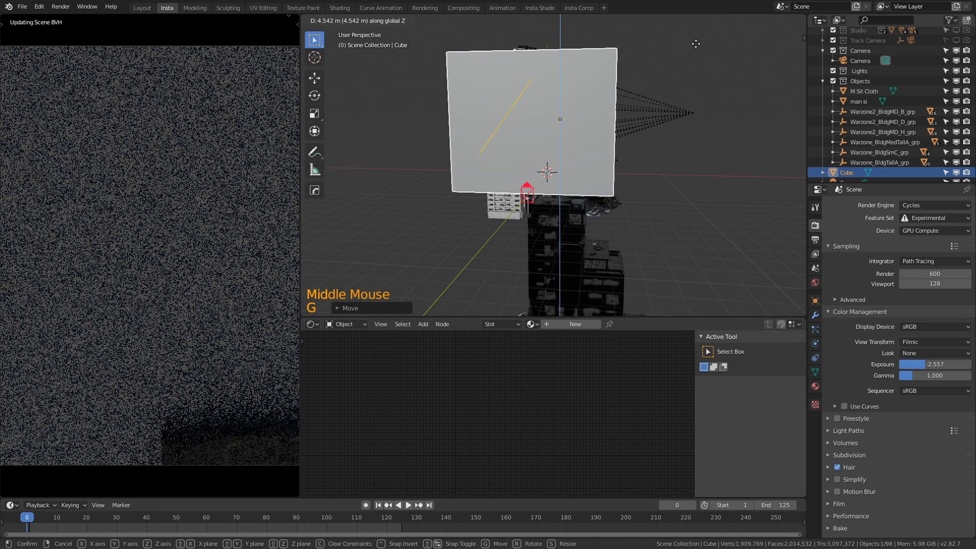
{"action": "key", "text": "s"}
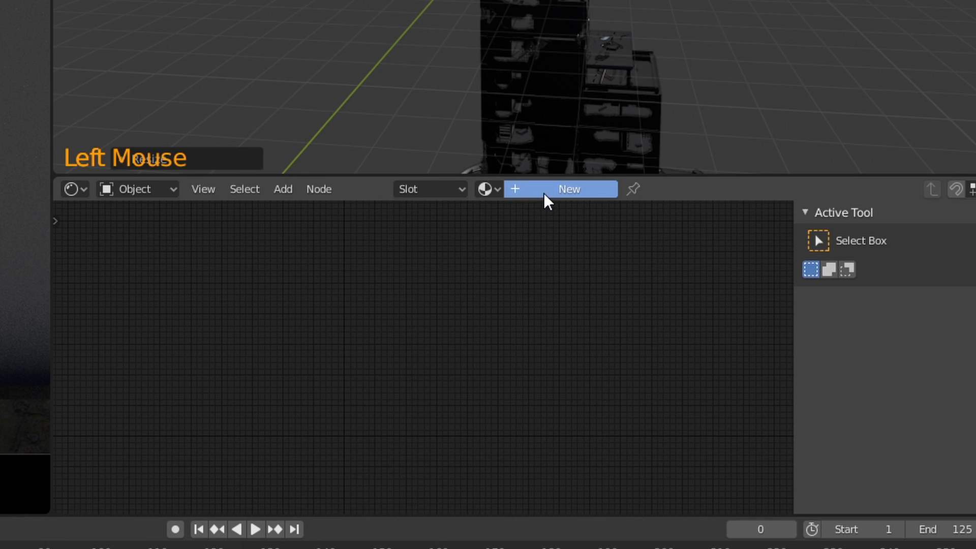
Create a new material and search for a Volume Scatter node to feed its volume output.
{"action": "left_click", "coordinate": [560, 189]}
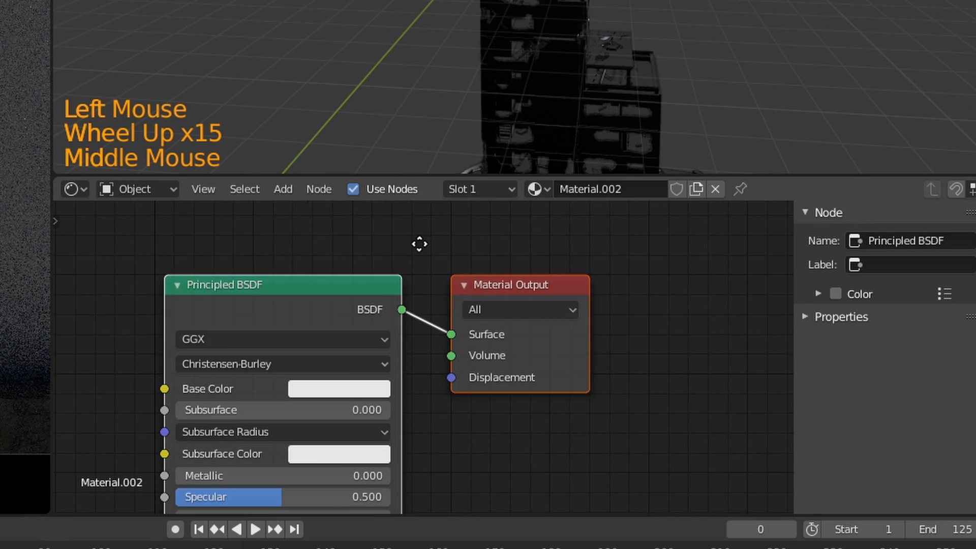
{"action": "scroll", "scroll_direction": "up", "scroll_amount": 3}
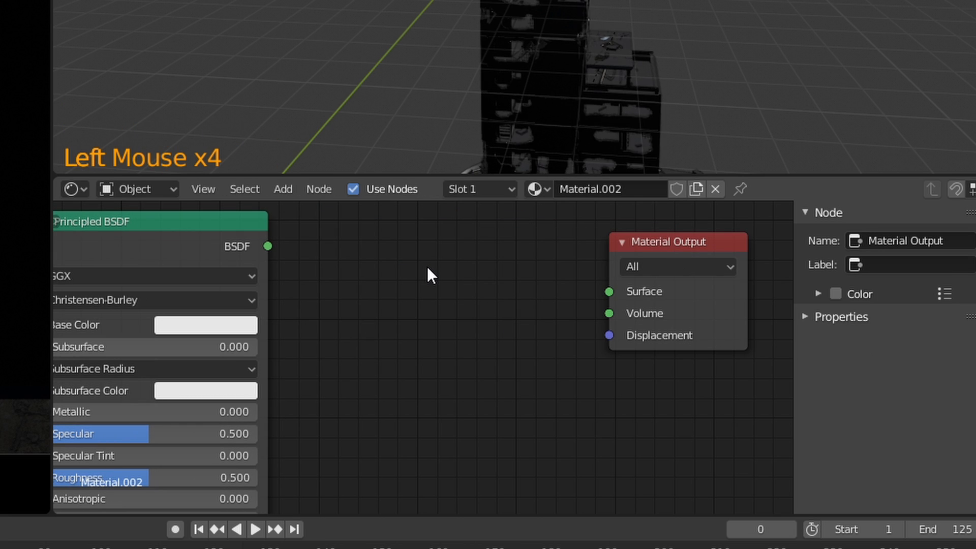
{"action": "key", "text": "shift+a"}
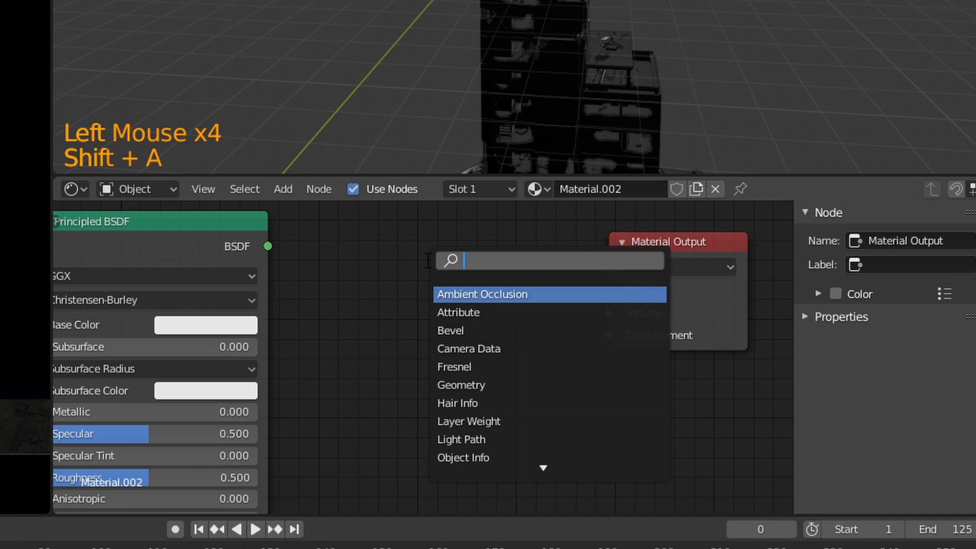
{"action": "type", "text": "scater"}
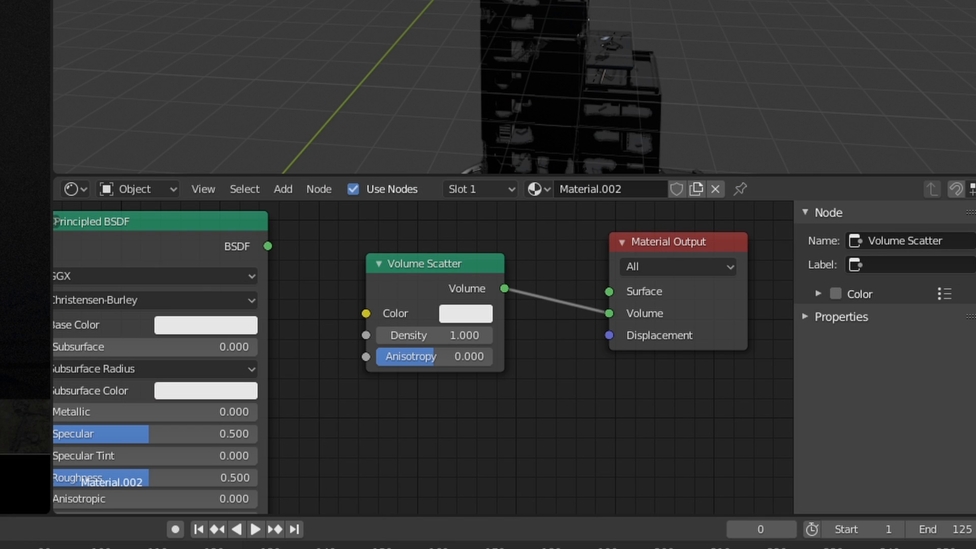
Set the Volume Scatter density to 0.05 for soft haze between the buildings.
{"action": "left_click", "coordinate": [434, 335]}
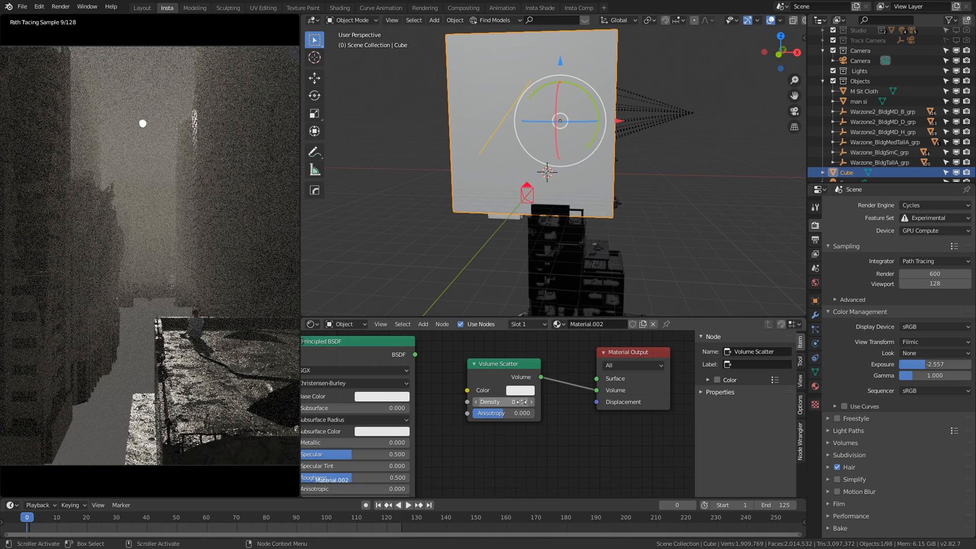
{"action": "left_click", "coordinate": [504, 402]}
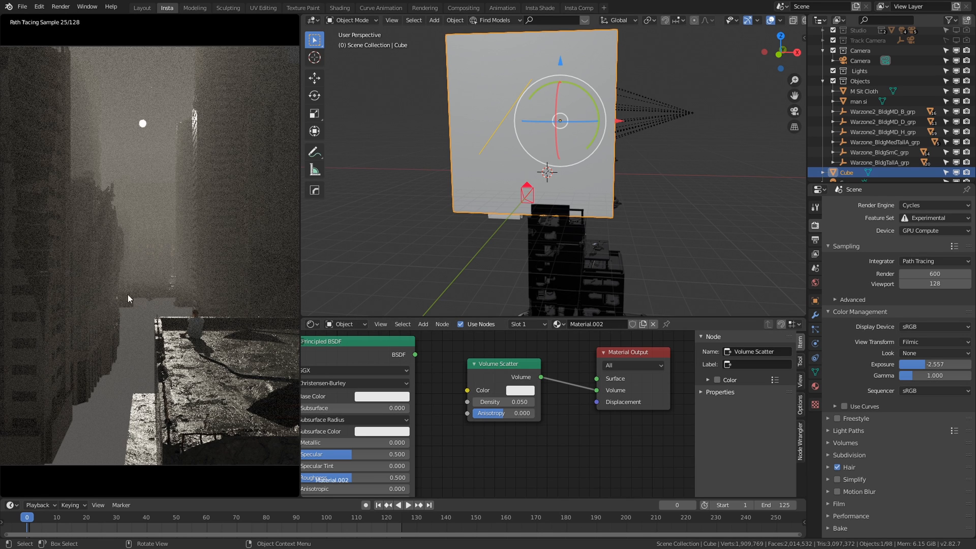
{"action": "mouse_move", "coordinate": [618, 288]}
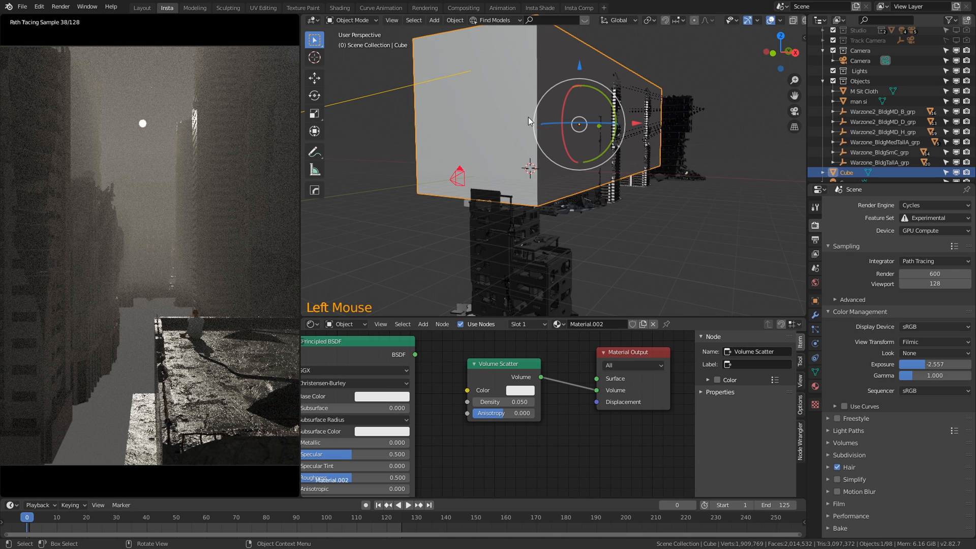
Duplicate the fog box and reshape the copy as a low slab sharing the same material.
{"action": "key", "text": "shift+d"}
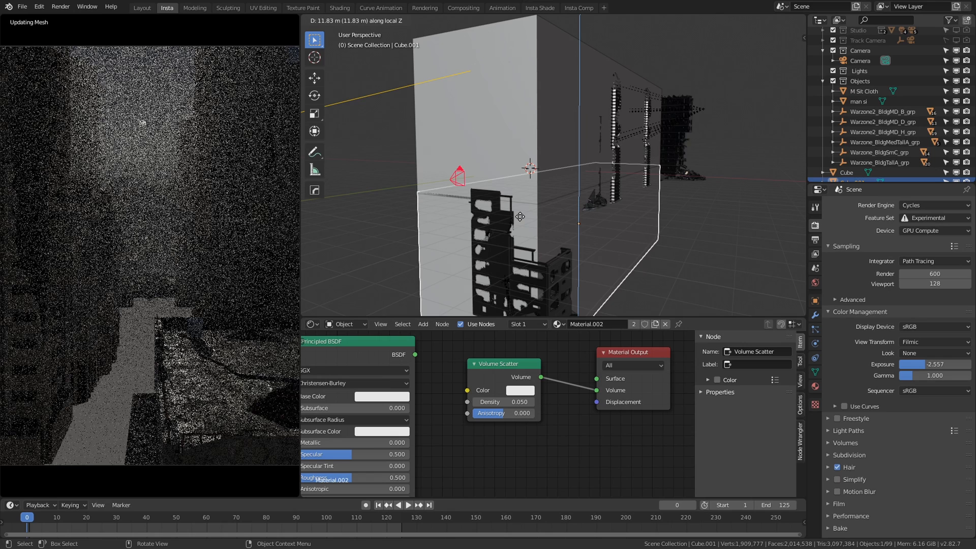
{"action": "key", "text": "s"}
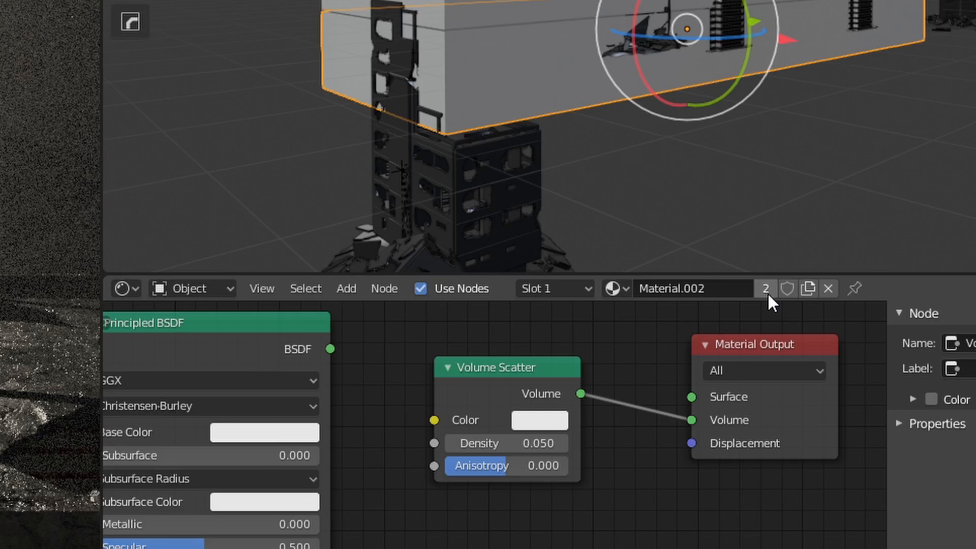
Make the slab's fog material single-user and raise its density to 0.4.
{"action": "left_click", "coordinate": [765, 287]}
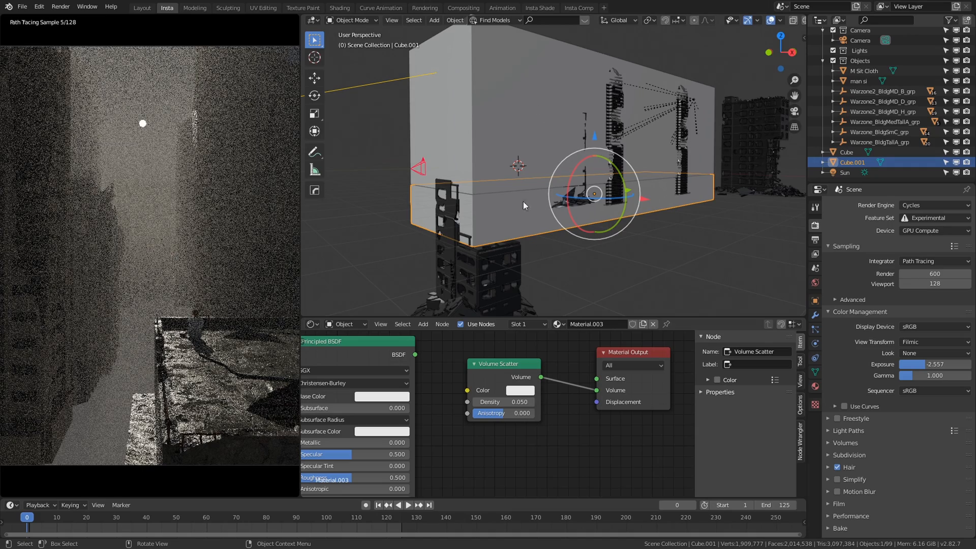
{"action": "left_click", "coordinate": [504, 402]}
{"action": "type", "text": ".4"}
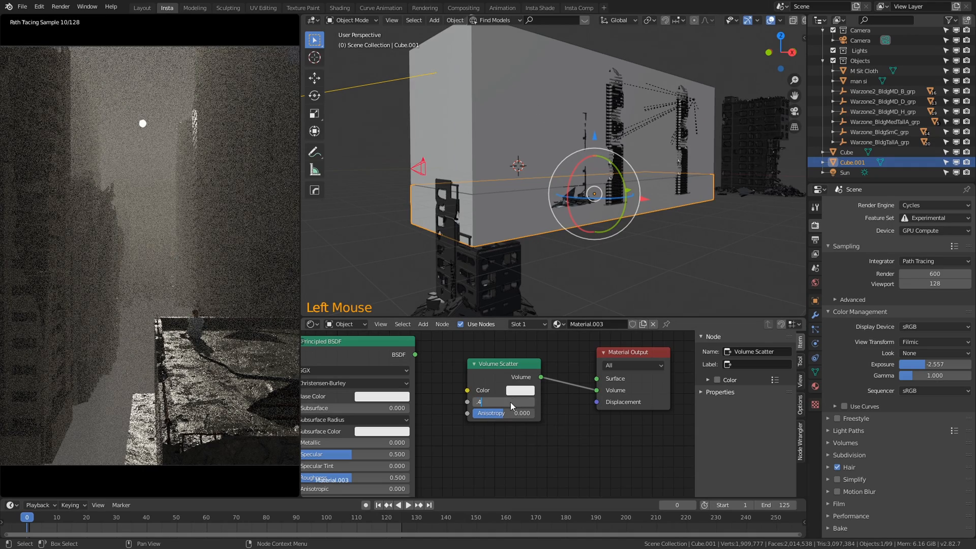
{"action": "left_click", "coordinate": [501, 401]}
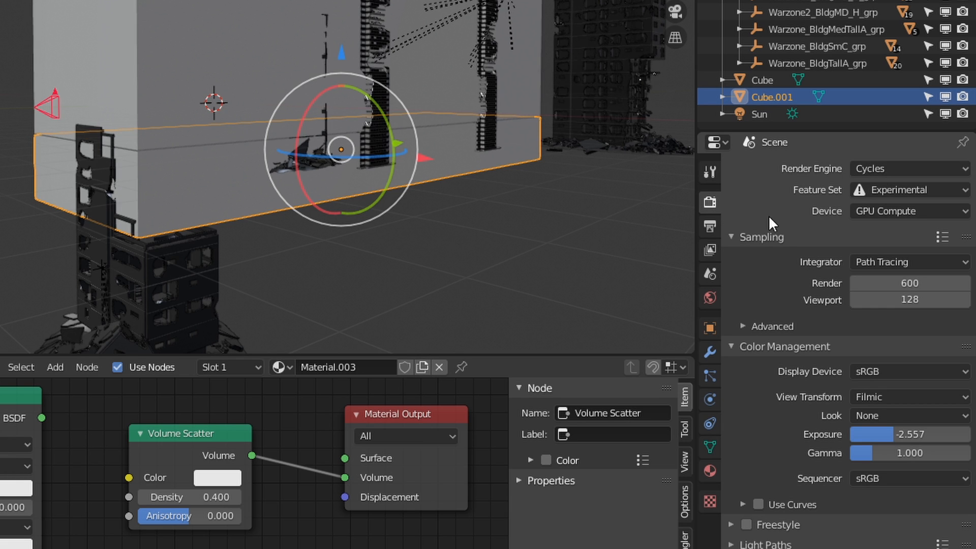
Change the render engine from Cycles to Eevee.
{"action": "left_click", "coordinate": [906, 168]}
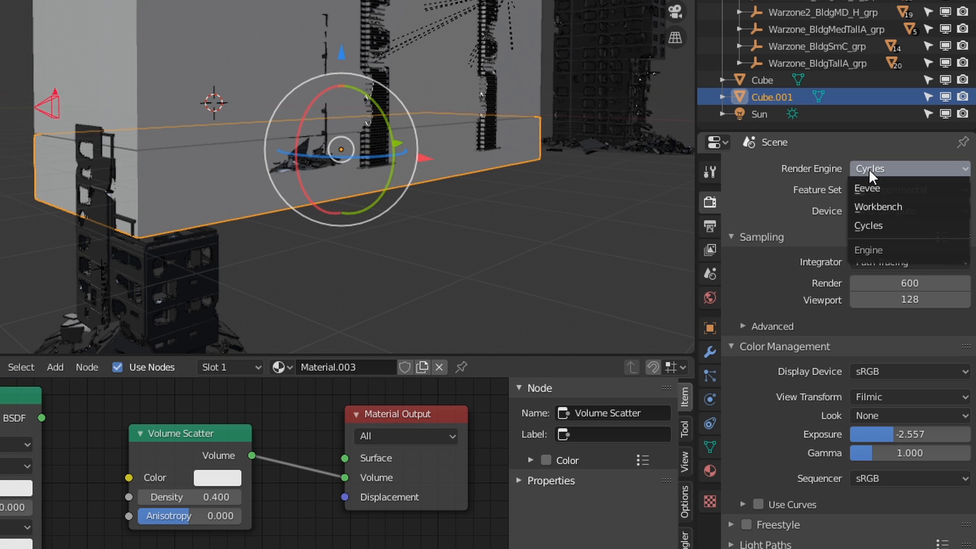
{"action": "mouse_move", "coordinate": [866, 188]}
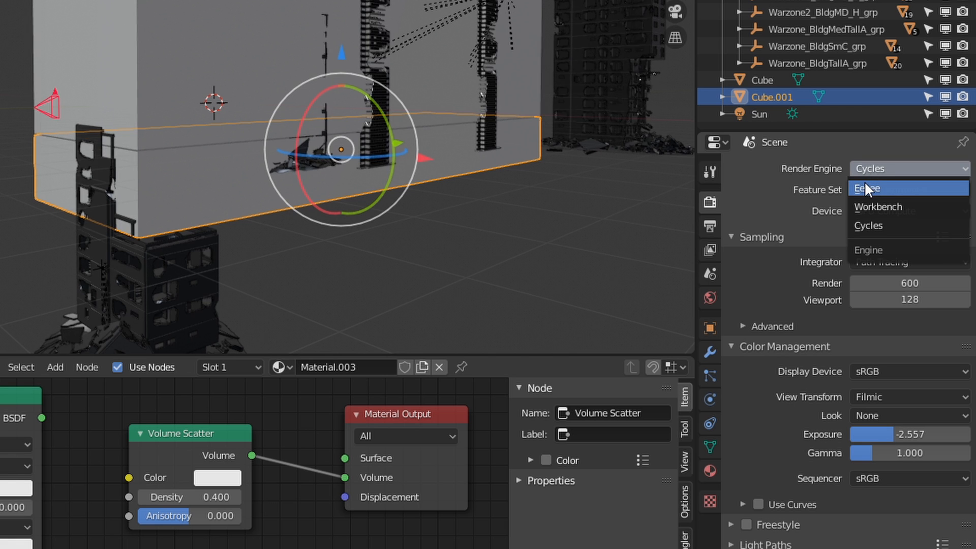
{"action": "mouse_move", "coordinate": [872, 188]}
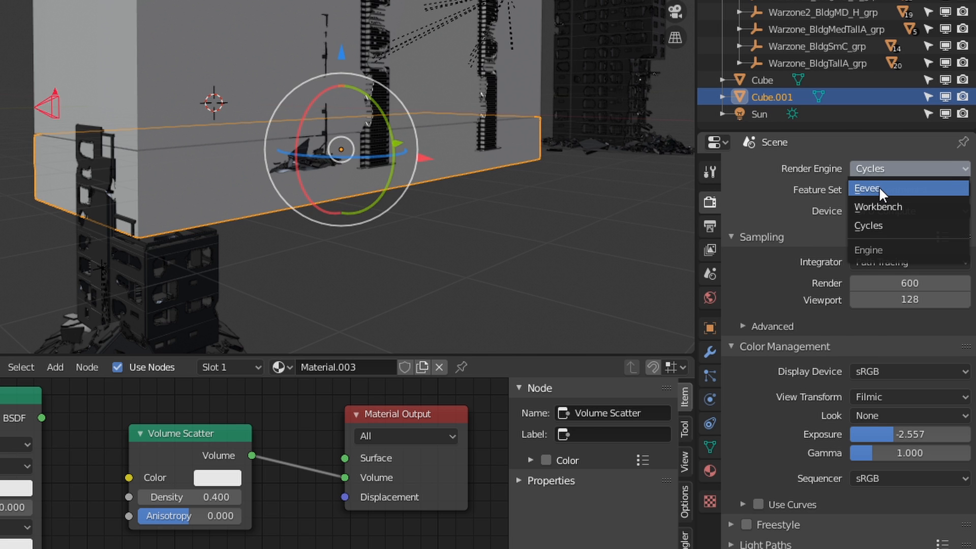
{"action": "left_click", "coordinate": [874, 188]}
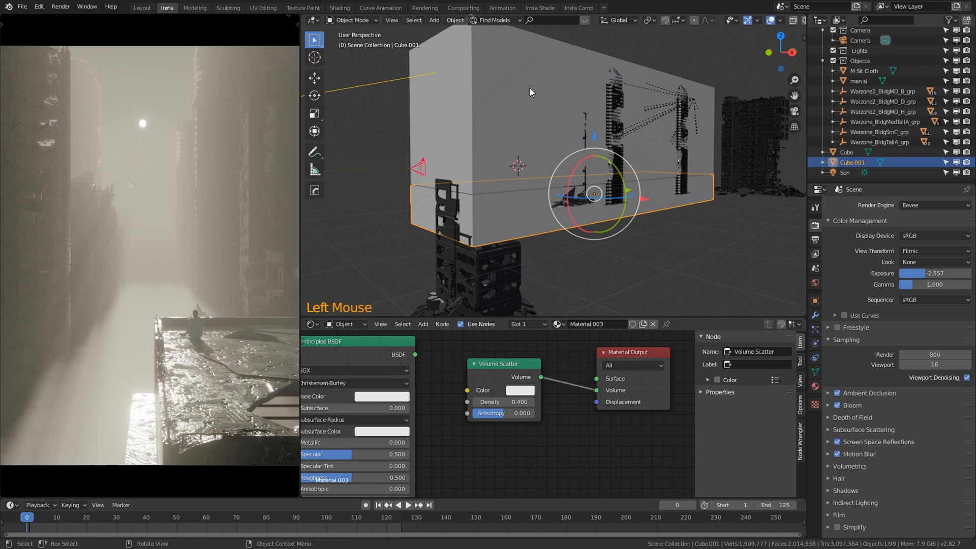
{"action": "mouse_move", "coordinate": [539, 104]}
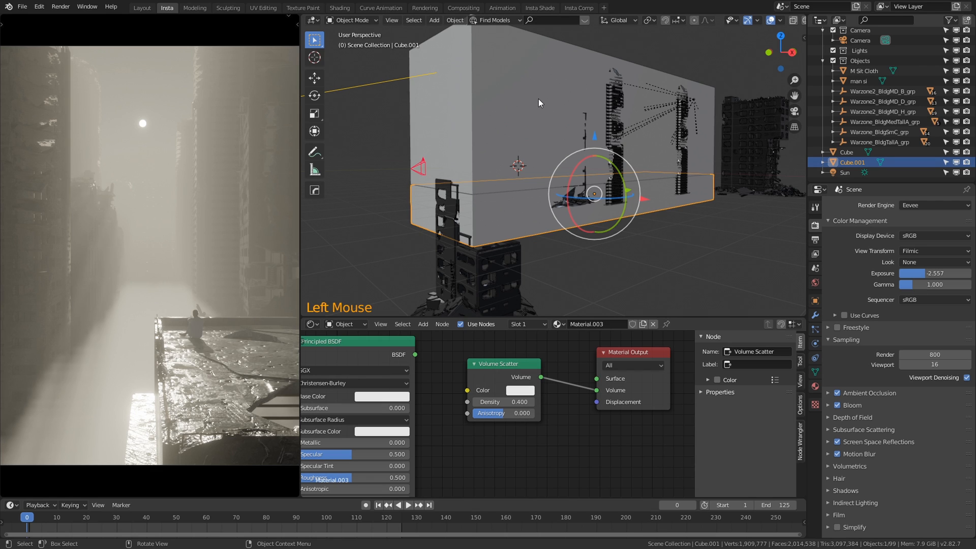
{"action": "mouse_move", "coordinate": [532, 92]}
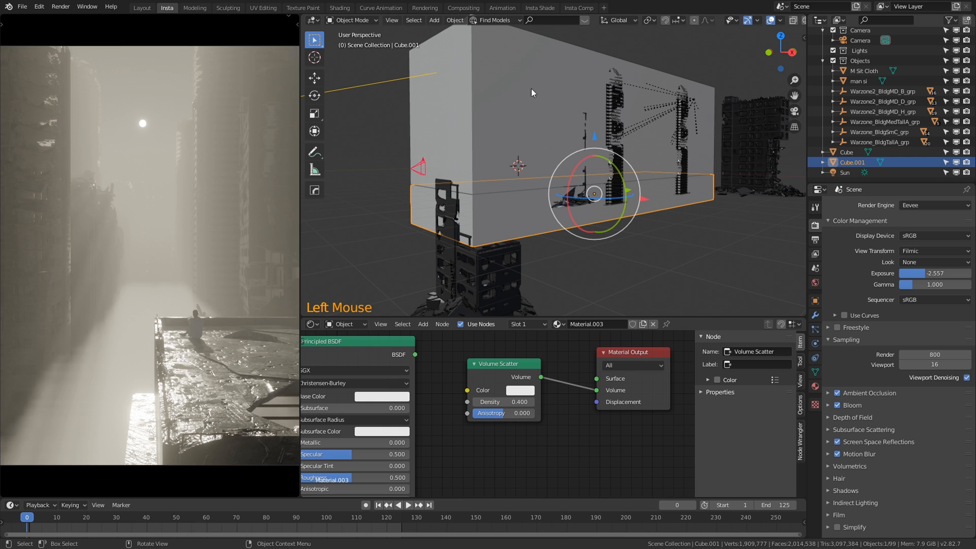
{"action": "mouse_move", "coordinate": [835, 474]}
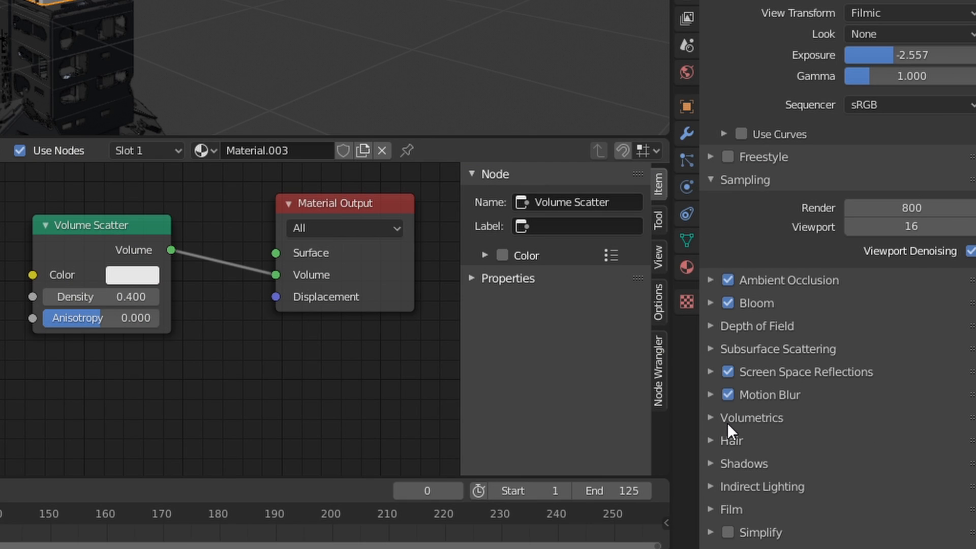
{"action": "mouse_move", "coordinate": [757, 423]}
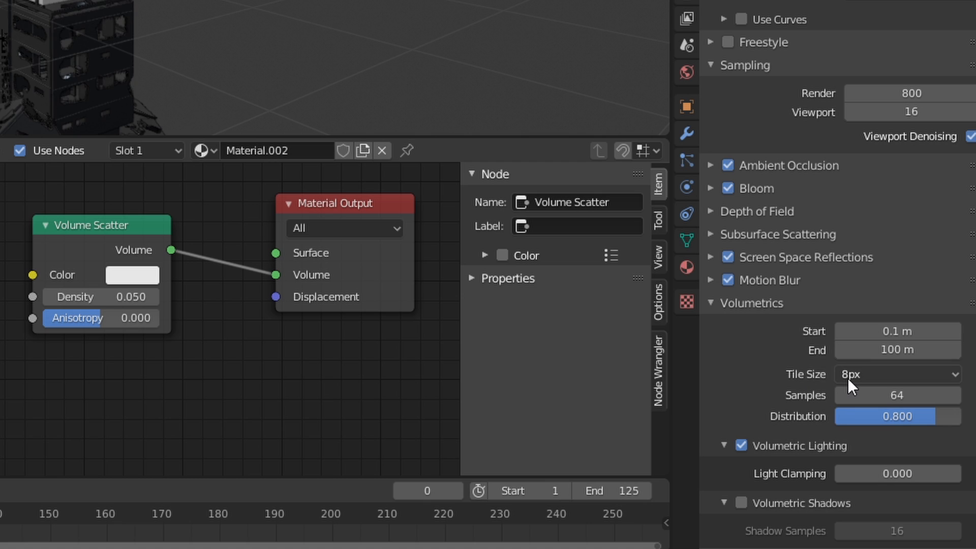
Expand Volumetrics and list the tile size options to pick 2px.
{"action": "left_click", "coordinate": [897, 374]}
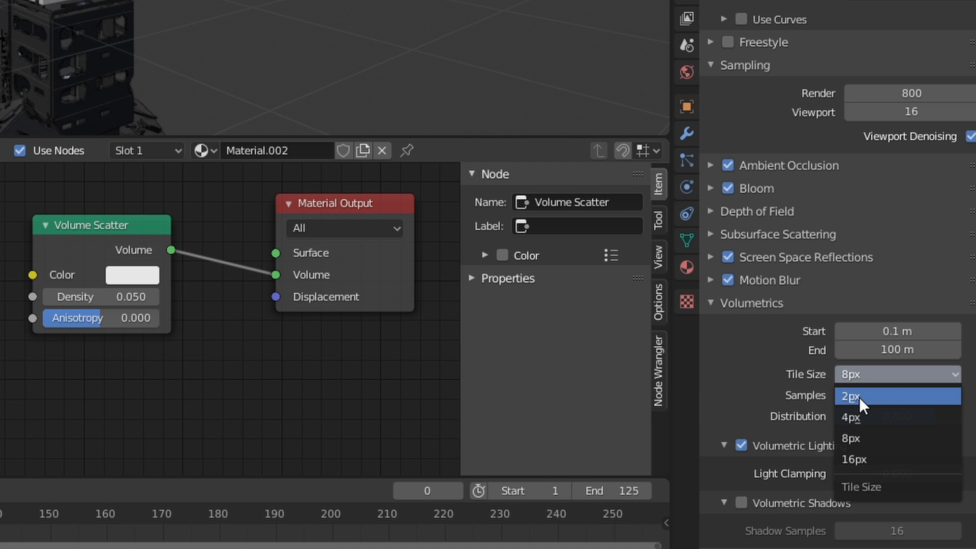
{"action": "mouse_move", "coordinate": [874, 404]}
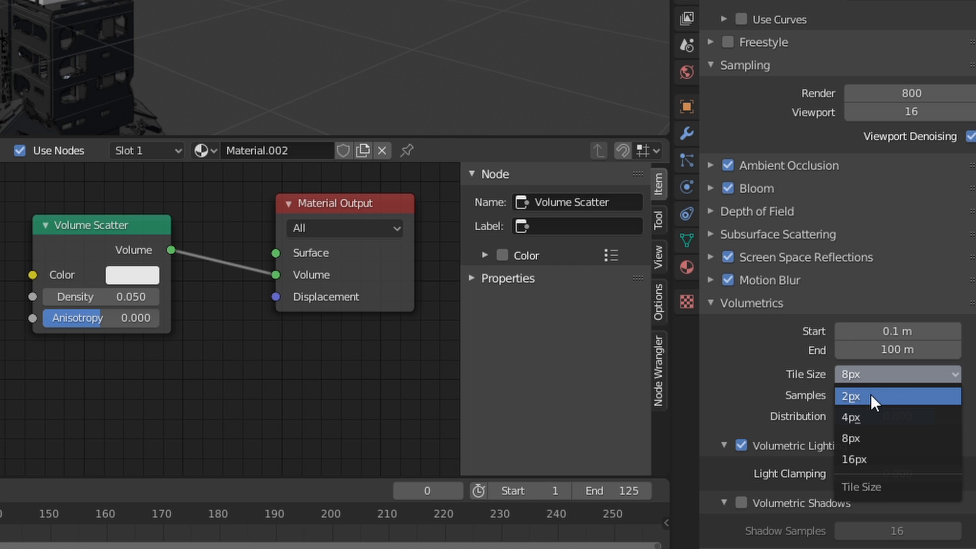
{"action": "mouse_move", "coordinate": [866, 407]}
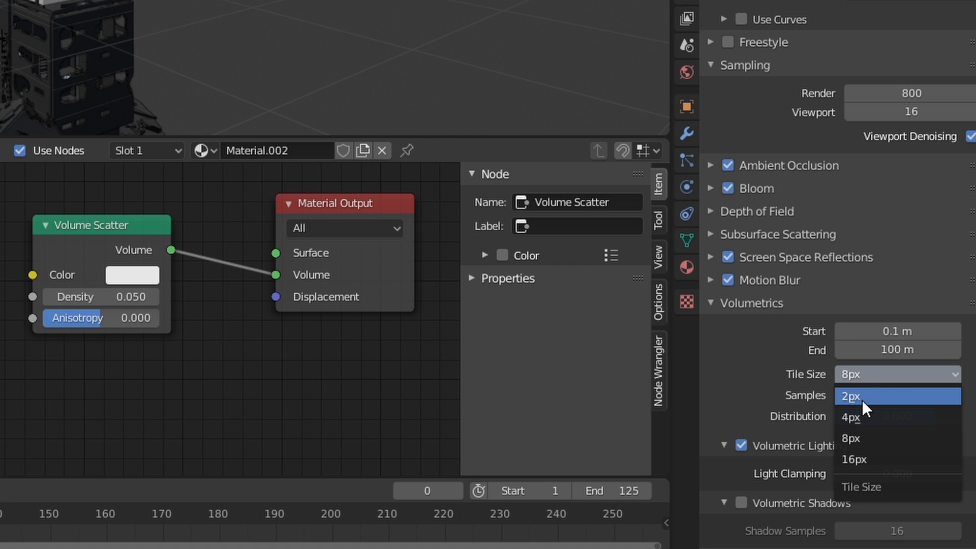
{"action": "mouse_move", "coordinate": [747, 510]}
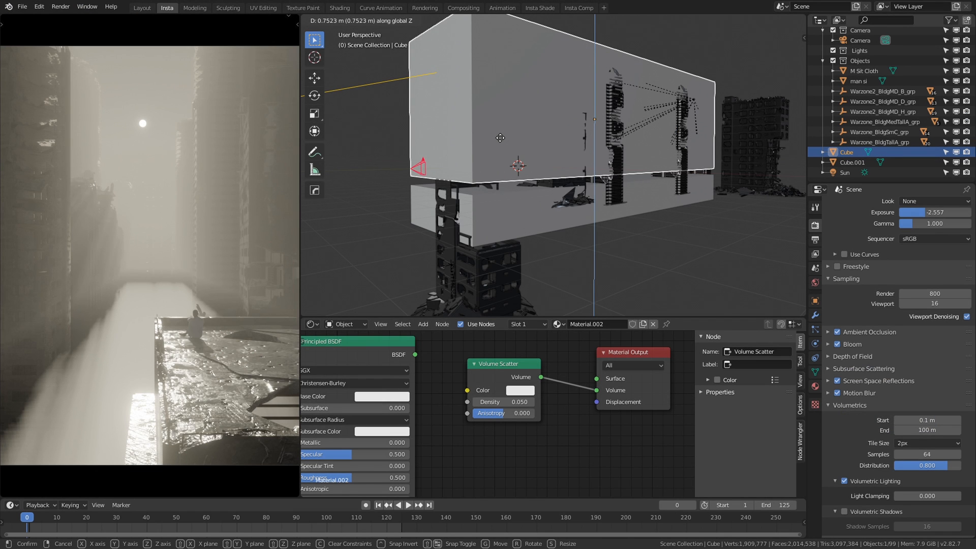
{"action": "mouse_move", "coordinate": [511, 63]}
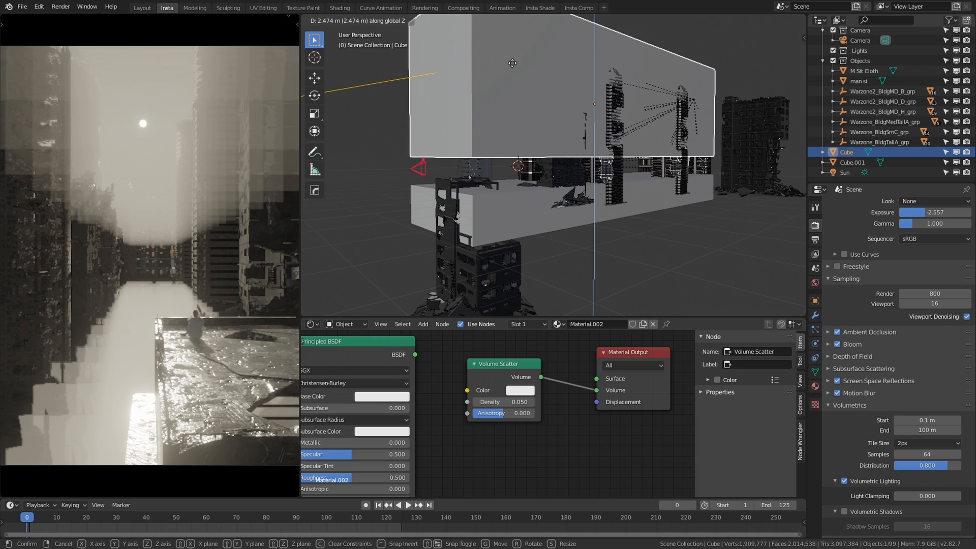
{"action": "mouse_move", "coordinate": [501, 113]}
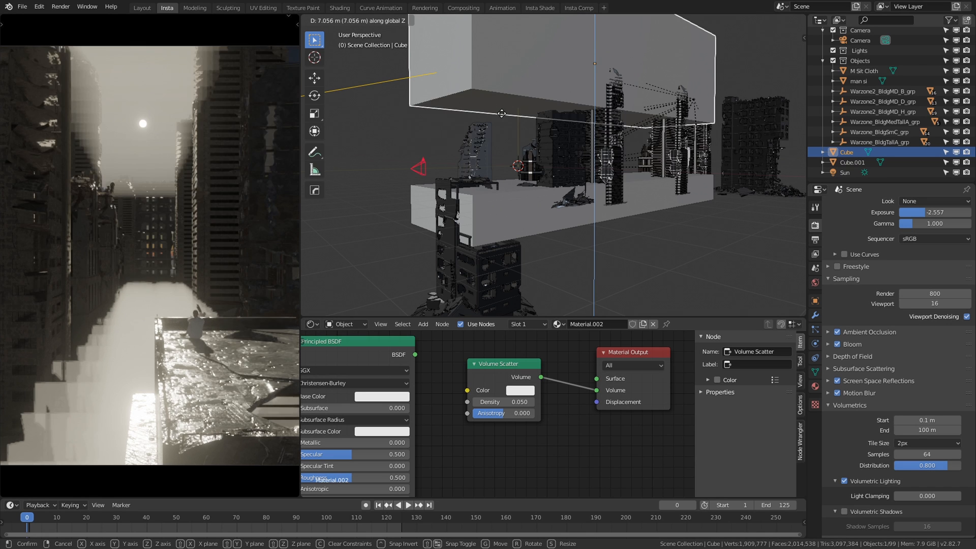
{"action": "mouse_move", "coordinate": [499, 138]}
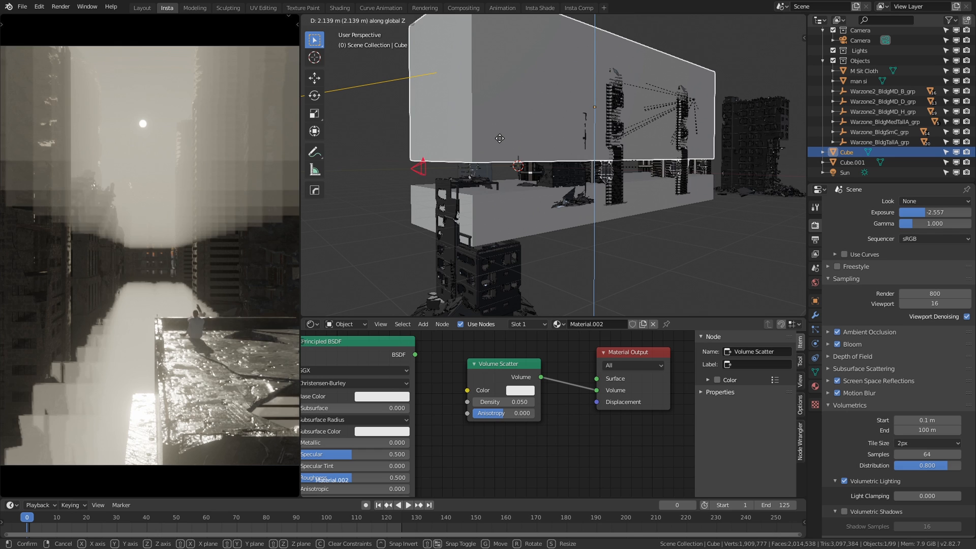